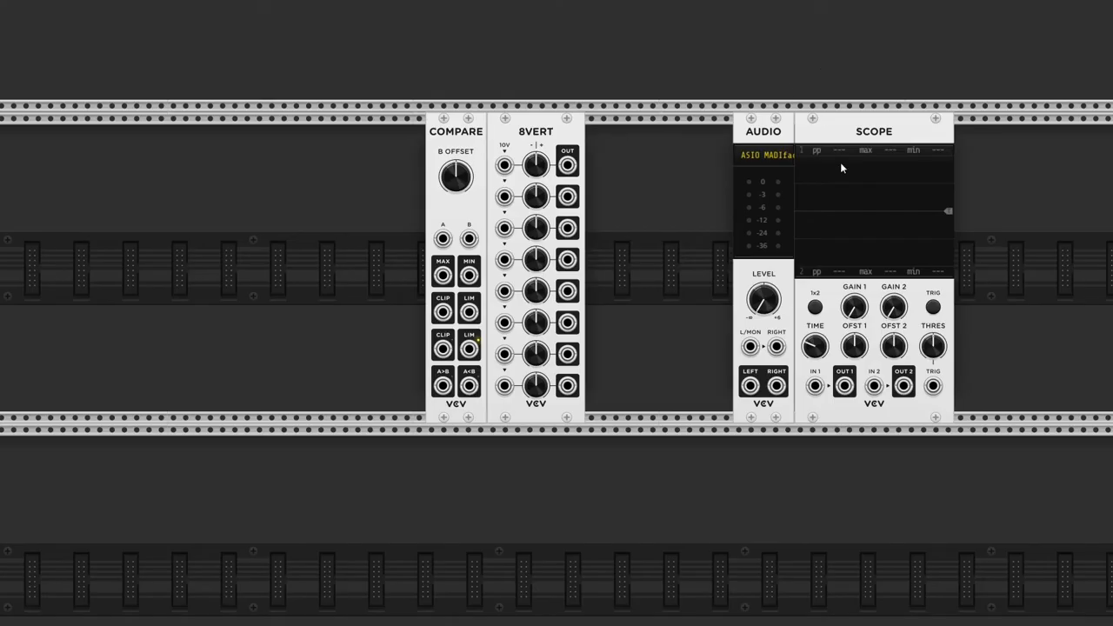
pyautogui.moveTo(502, 165)
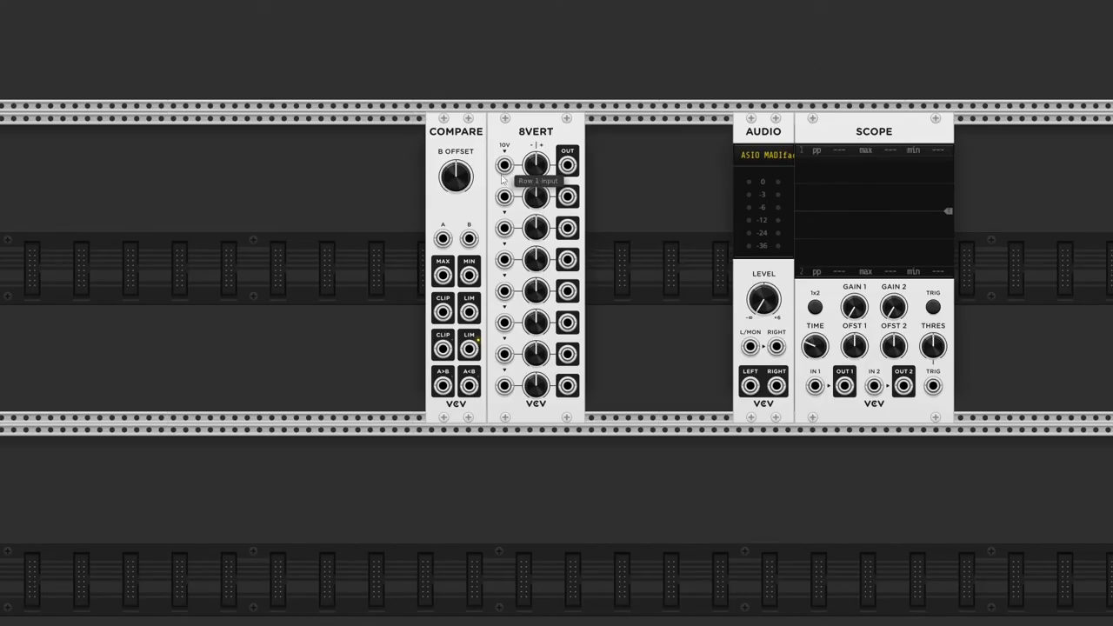
pyautogui.moveTo(459, 139)
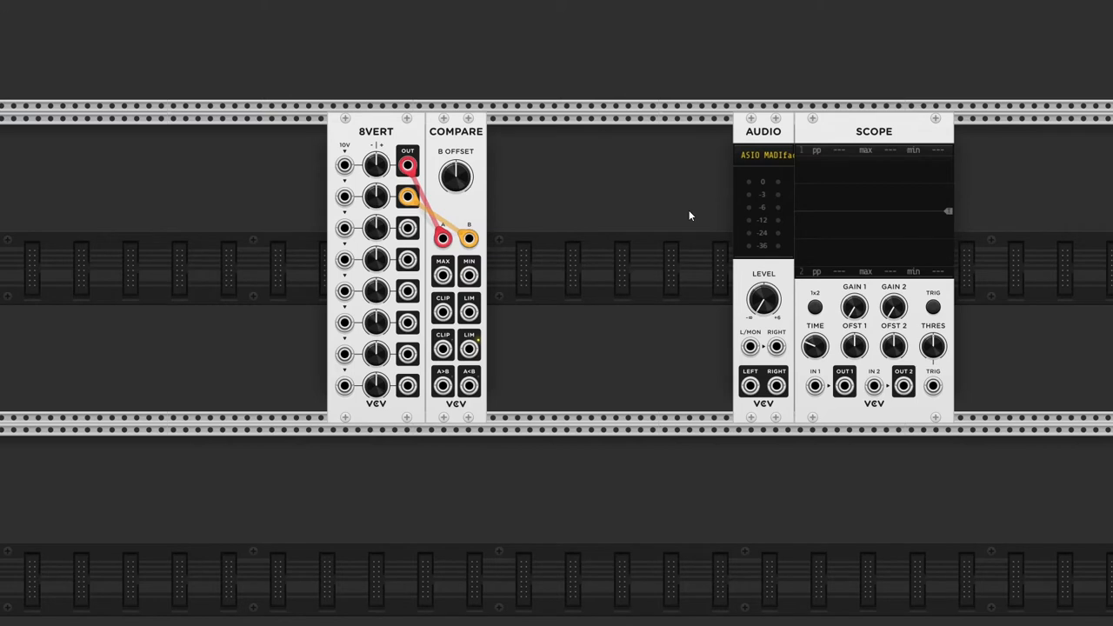
pyautogui.moveTo(680, 218)
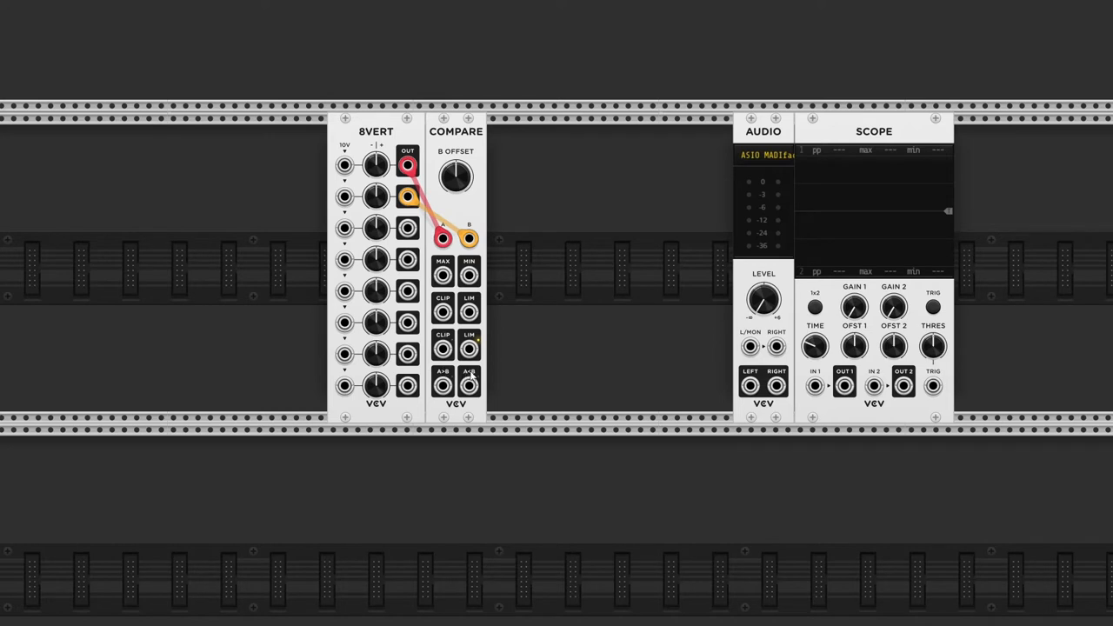
pyautogui.moveTo(470, 381)
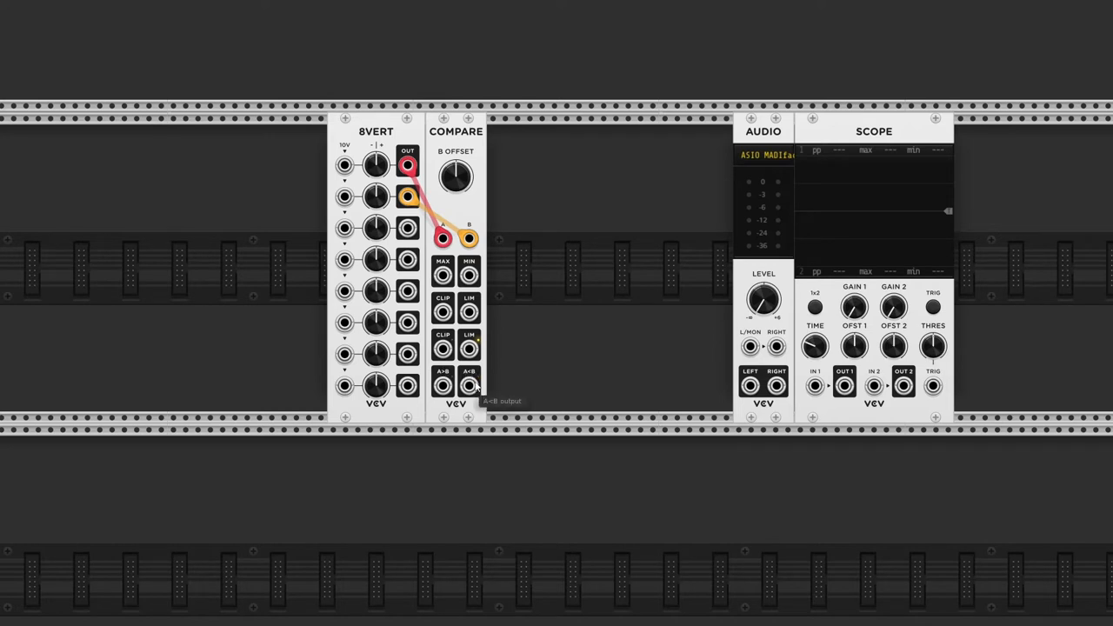
pyautogui.moveTo(442, 387)
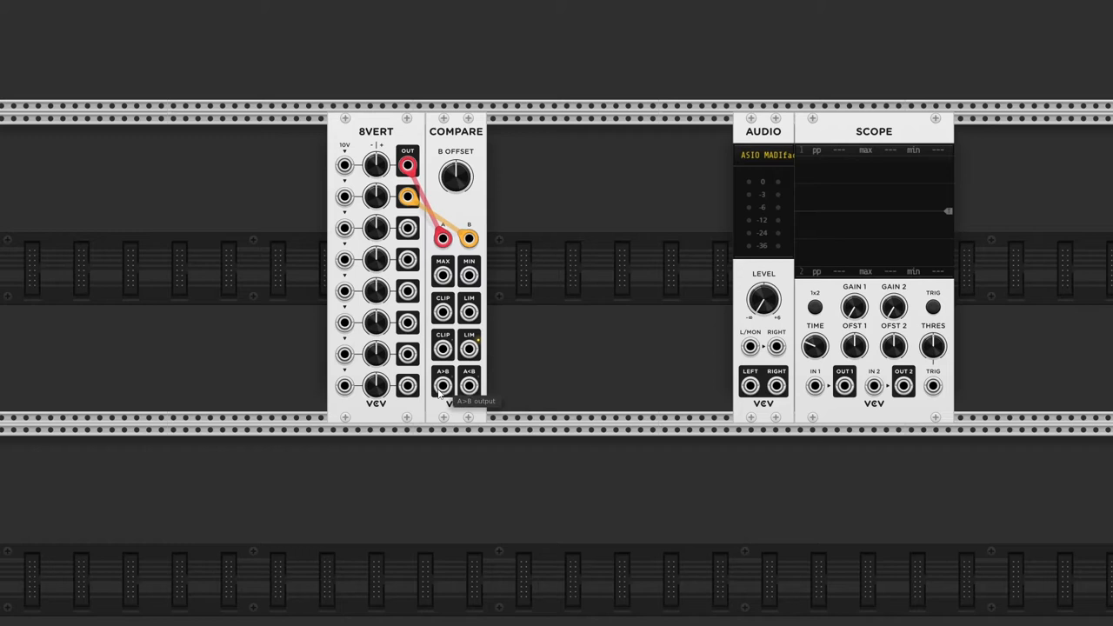
# Cable Compare's gate output to Scope IN 1 and vary the 8VERT row 2 gain.
pyautogui.moveTo(444, 385); pyautogui.dragTo(813, 385)
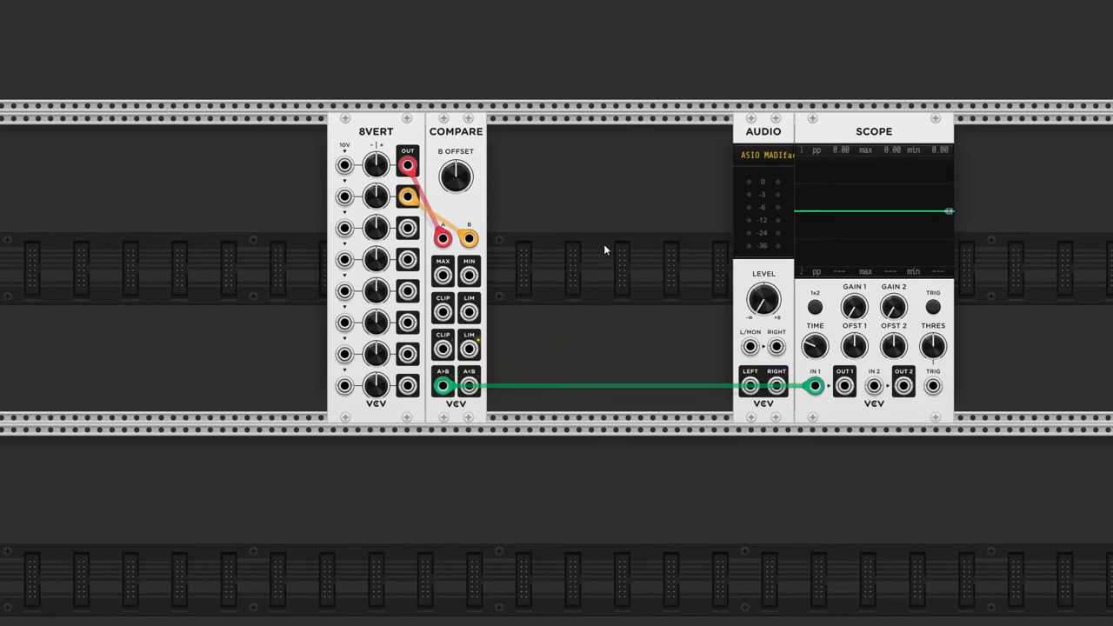
pyautogui.moveTo(566, 238)
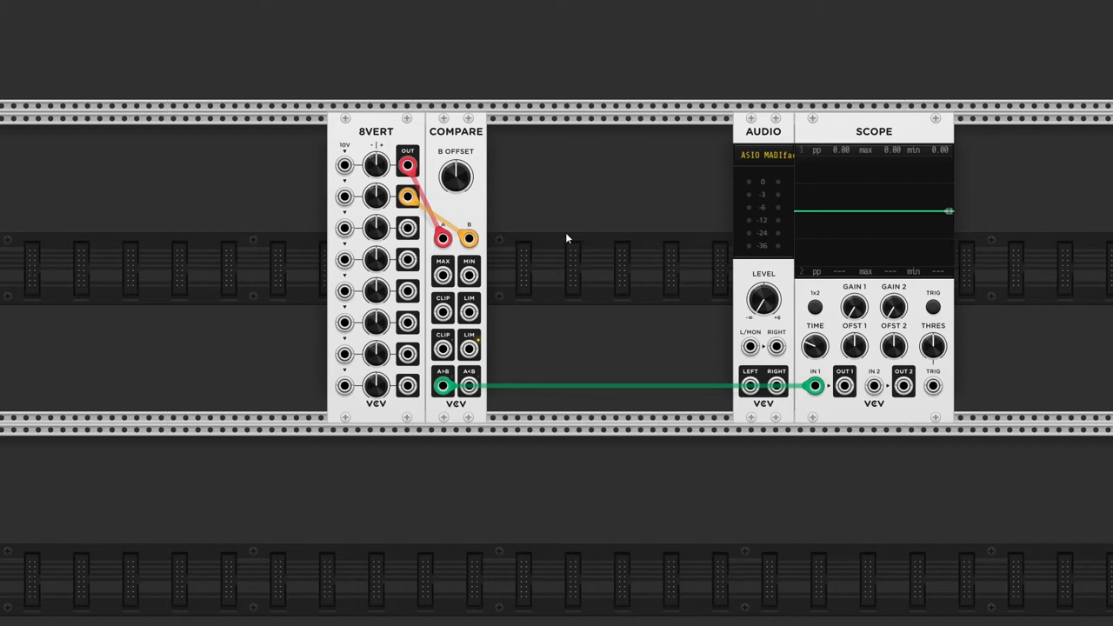
pyautogui.moveTo(376, 164)
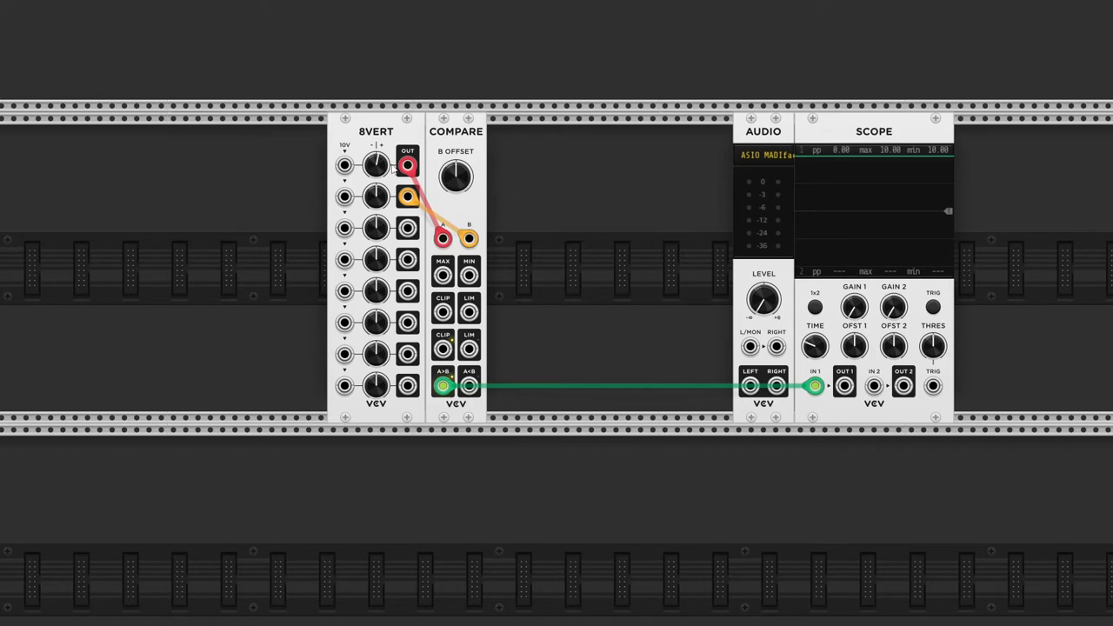
pyautogui.moveTo(375, 196)
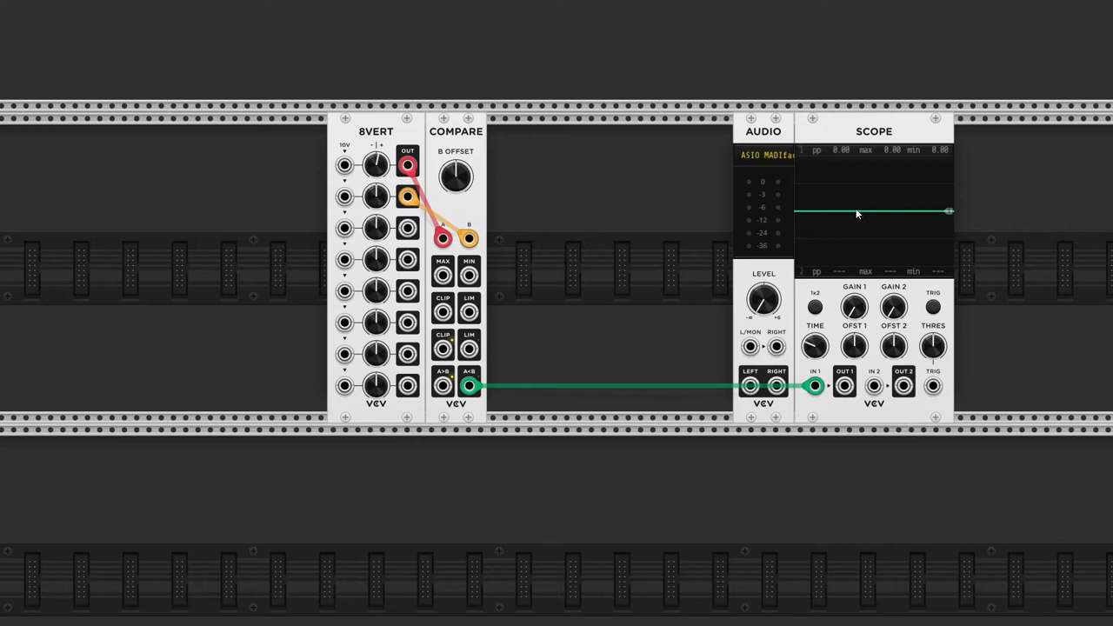
pyautogui.moveTo(701, 222)
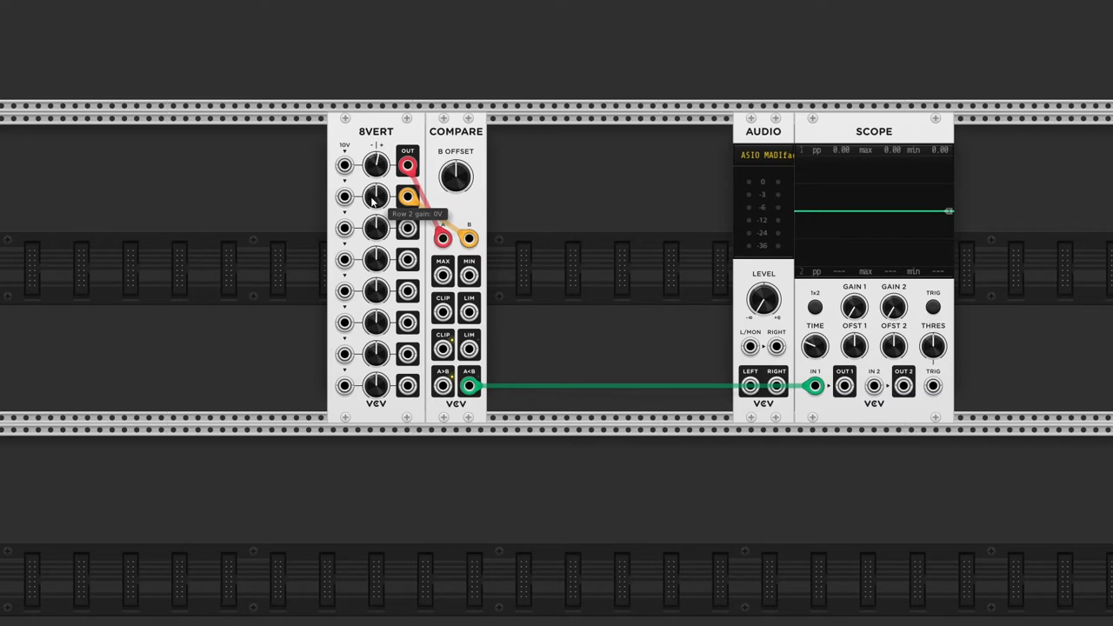
pyautogui.moveTo(376, 195); pyautogui.dragTo(376, 186)
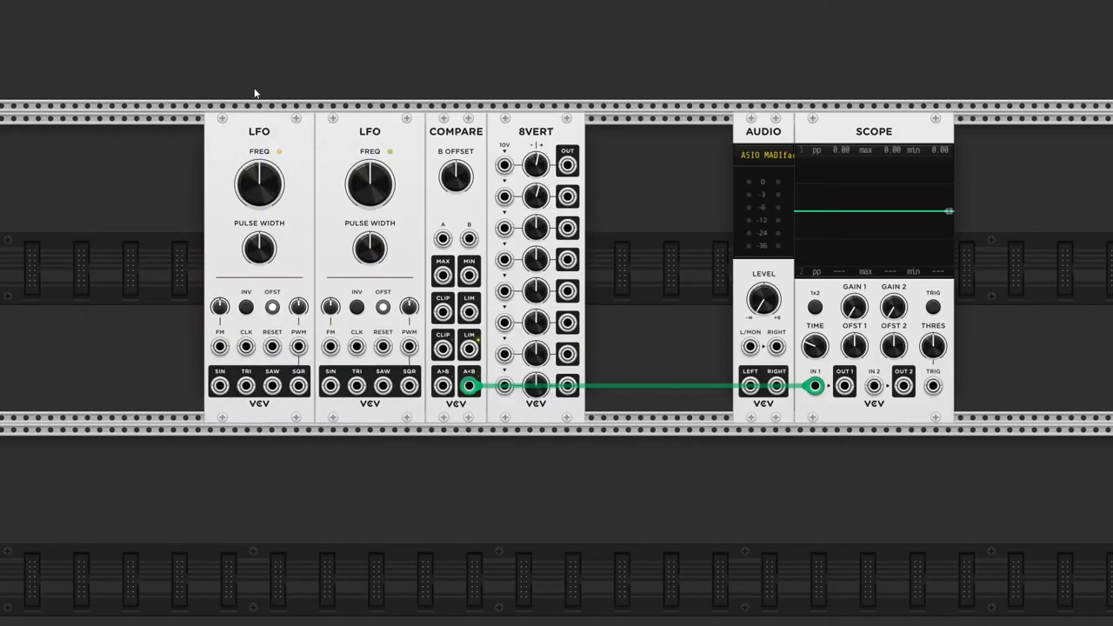
# Patch the first LFO's sine into Compare A and adjust that LFO's rate.
pyautogui.moveTo(219, 382); pyautogui.dragTo(394, 193)
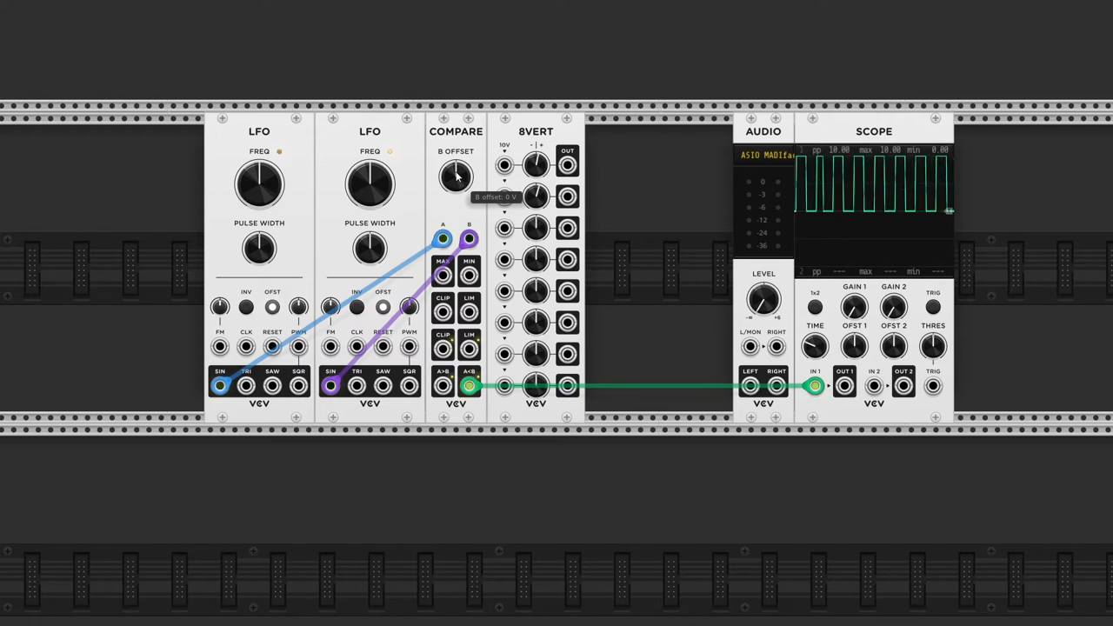
pyautogui.moveTo(826, 193)
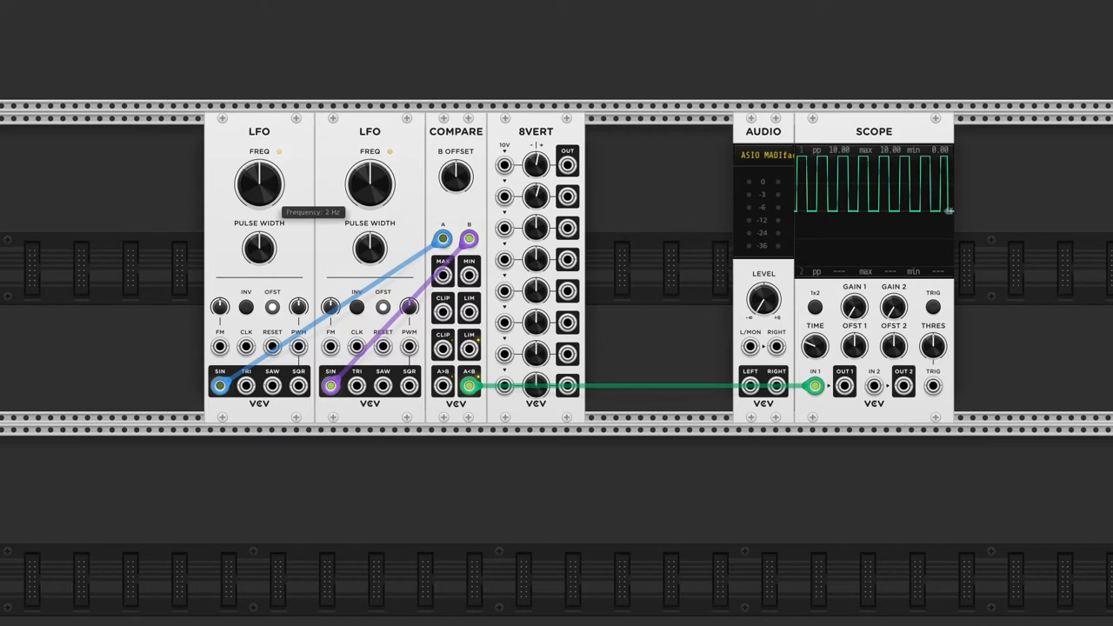
pyautogui.moveTo(258, 184); pyautogui.dragTo(269, 178)
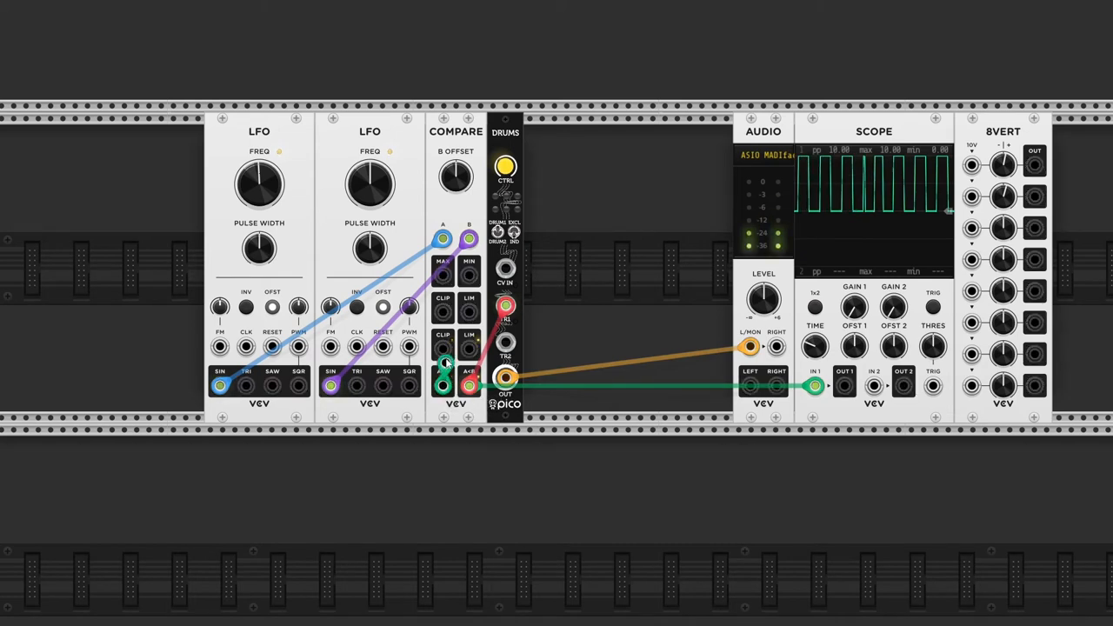
# Cable a Compare gate output to the Drums module's second trigger input.
pyautogui.moveTo(506, 167); pyautogui.dragTo(506, 170)
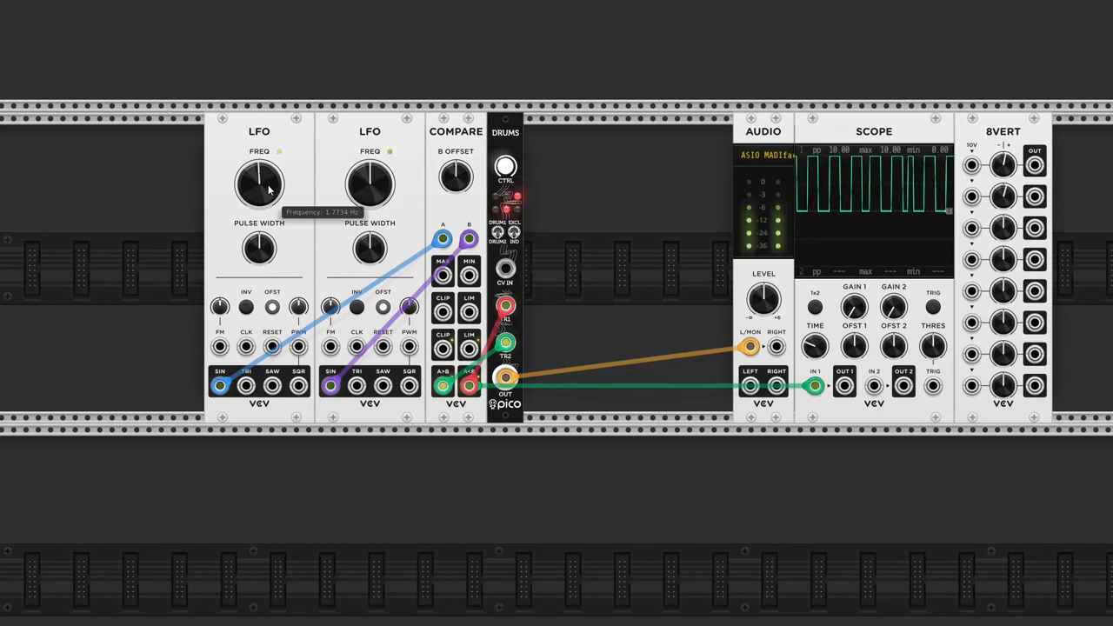
# Retune both LFO rates, then right-click the LFOs to start deleting modules.
pyautogui.moveTo(258, 183); pyautogui.dragTo(261, 169)
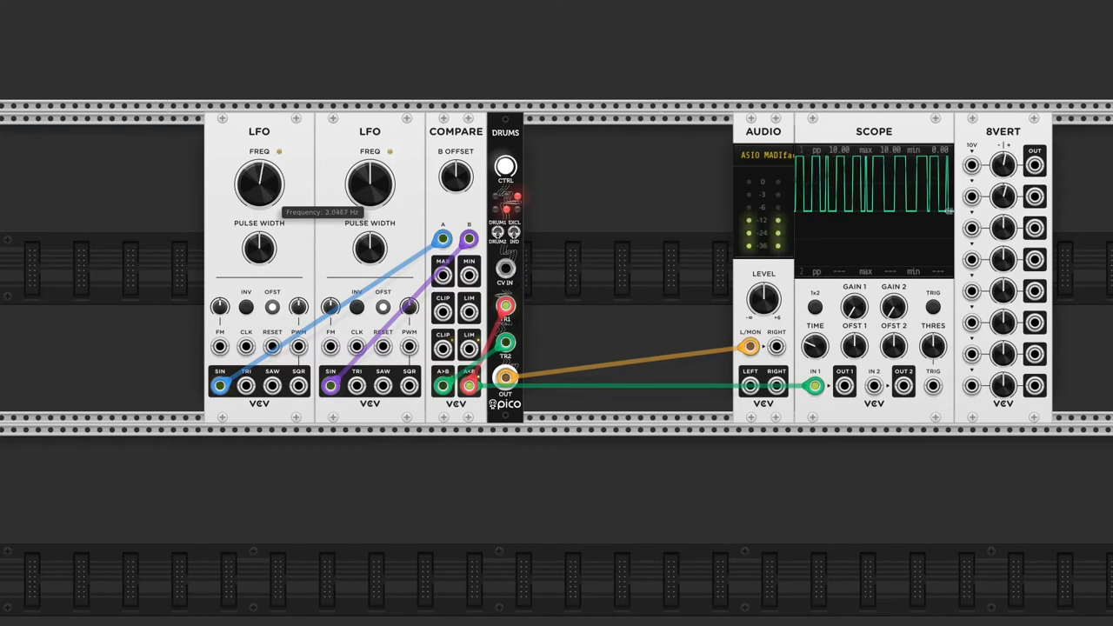
pyautogui.moveTo(259, 183); pyautogui.dragTo(265, 170)
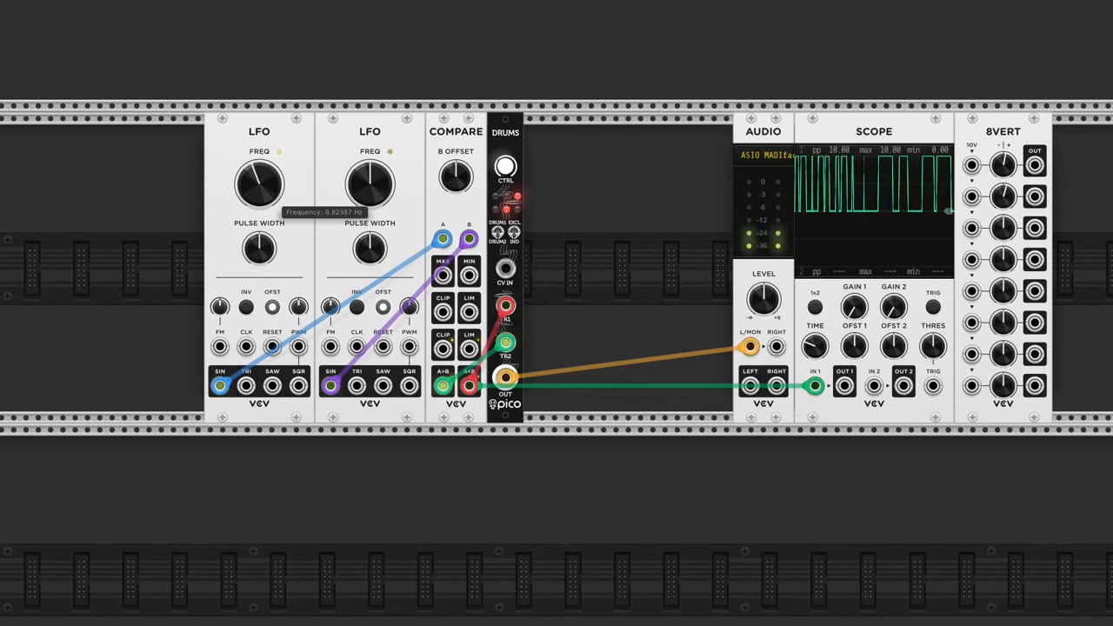
pyautogui.moveTo(369, 184); pyautogui.dragTo(370, 169)
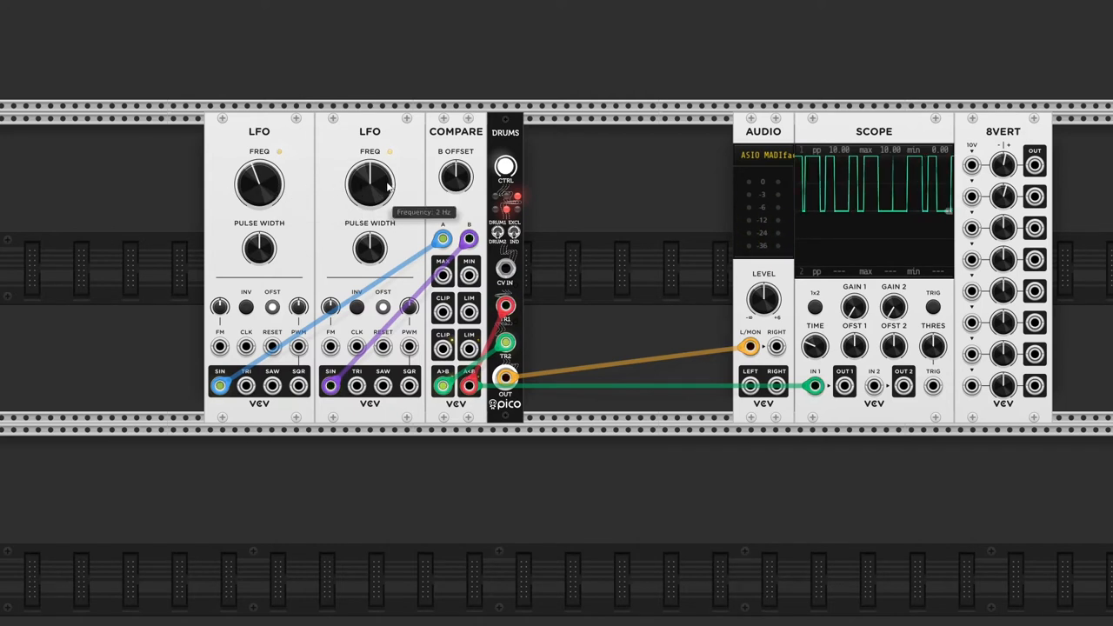
pyautogui.rightClick(370, 183)
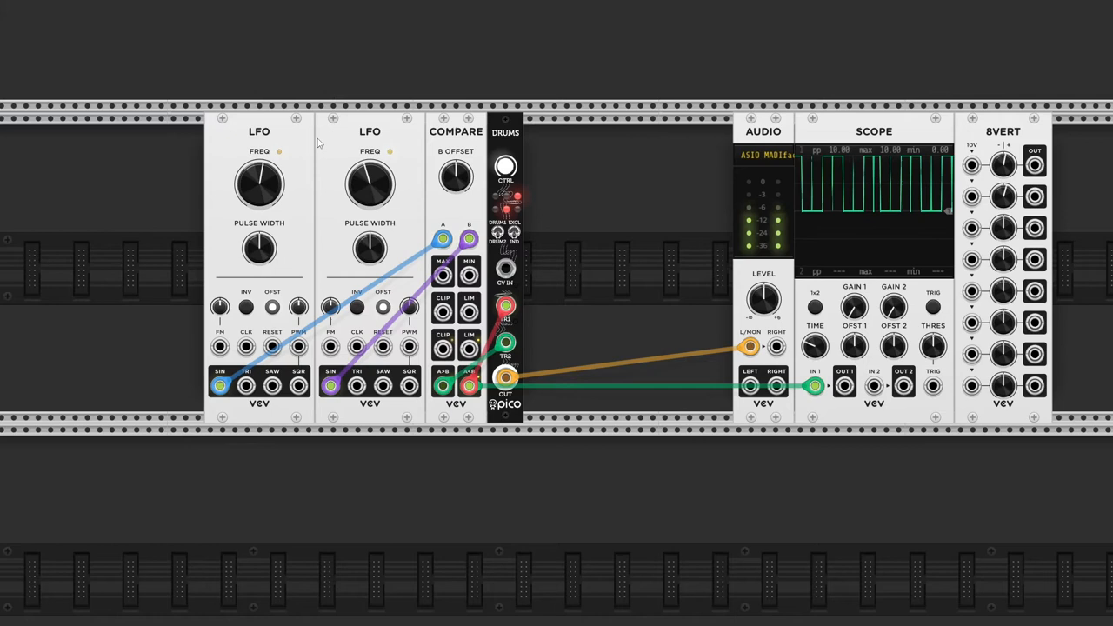
pyautogui.rightClick(259, 183)
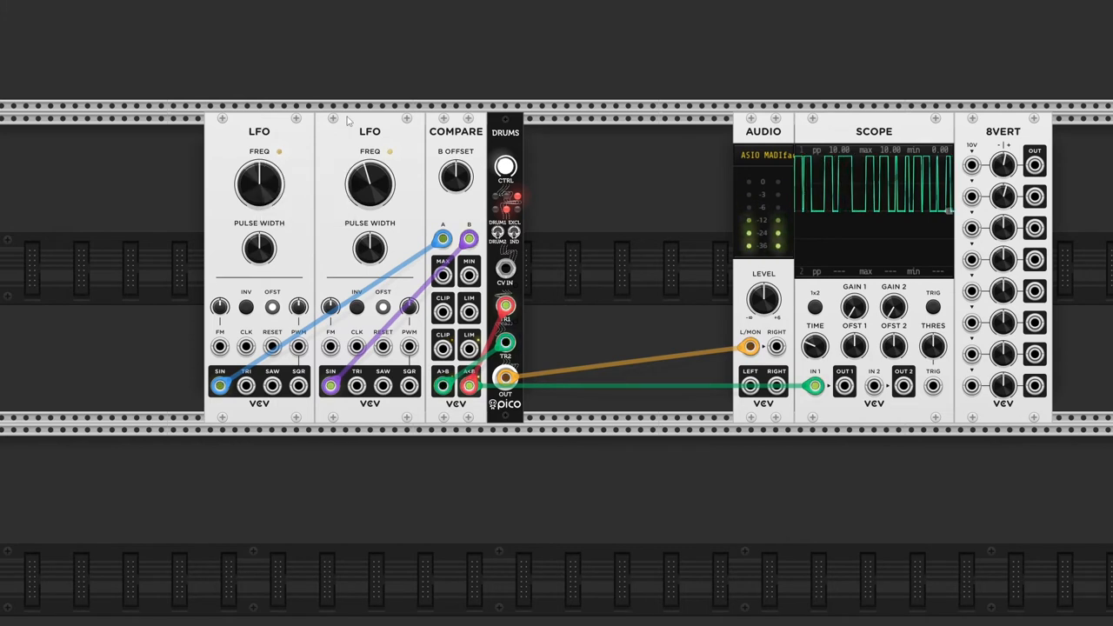
pyautogui.moveTo(565, 209)
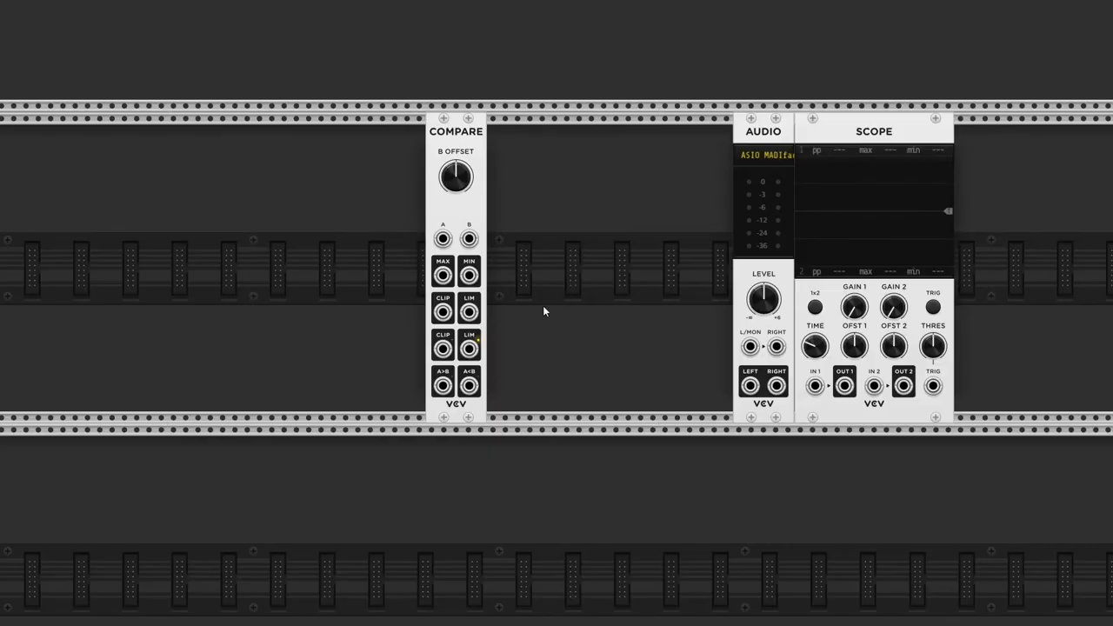
pyautogui.moveTo(469, 308)
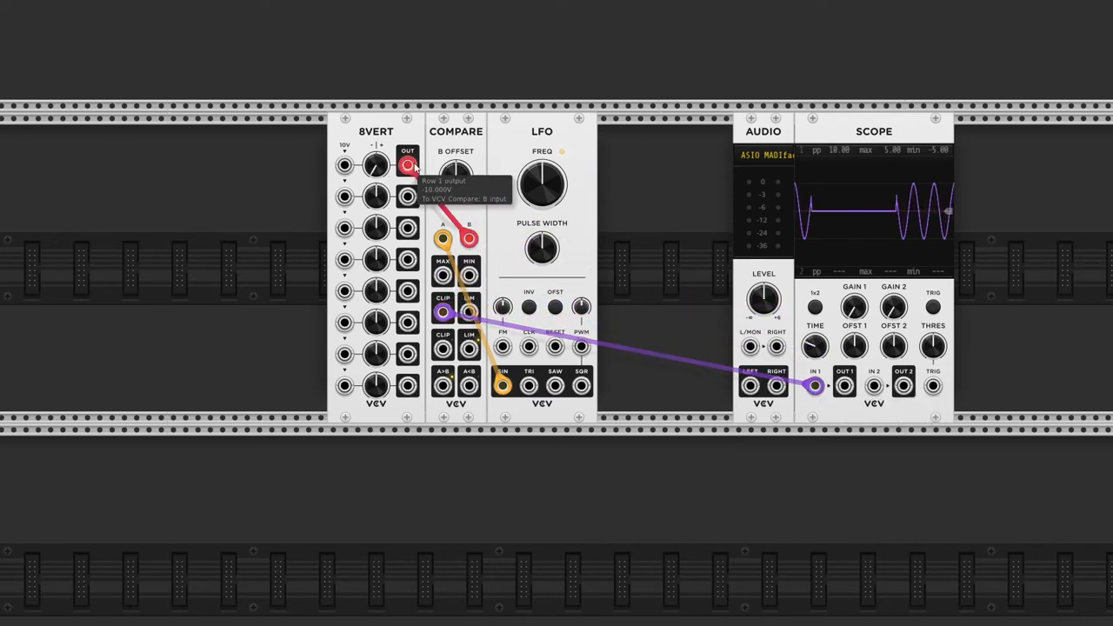
# Cable 8VERT's B voltage output to Scope IN 2.
pyautogui.moveTo(408, 165); pyautogui.dragTo(873, 386)
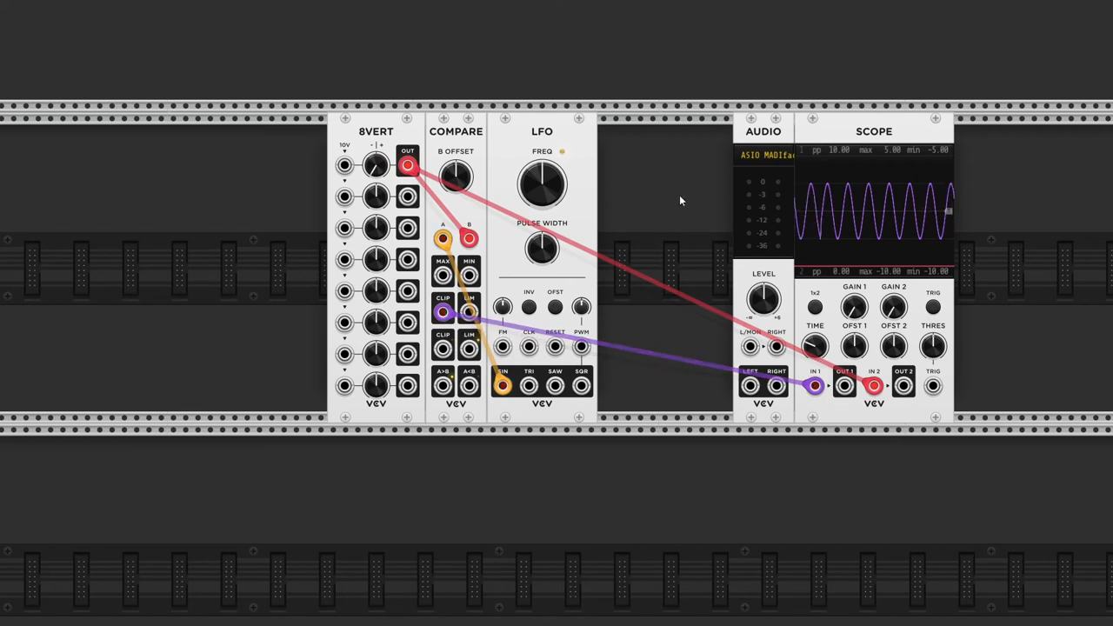
pyautogui.moveTo(652, 239)
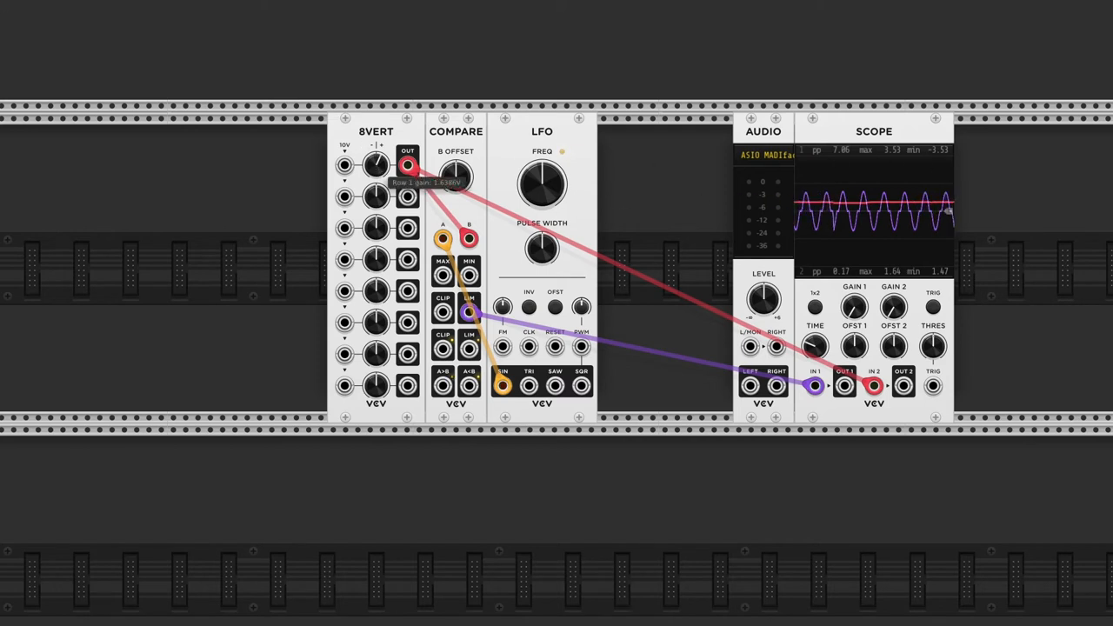
# Send Compare CLIP to Scope IN 2, raise B offset to about 6.1 V, then lower it.
pyautogui.moveTo(873, 383); pyautogui.dragTo(407, 162)
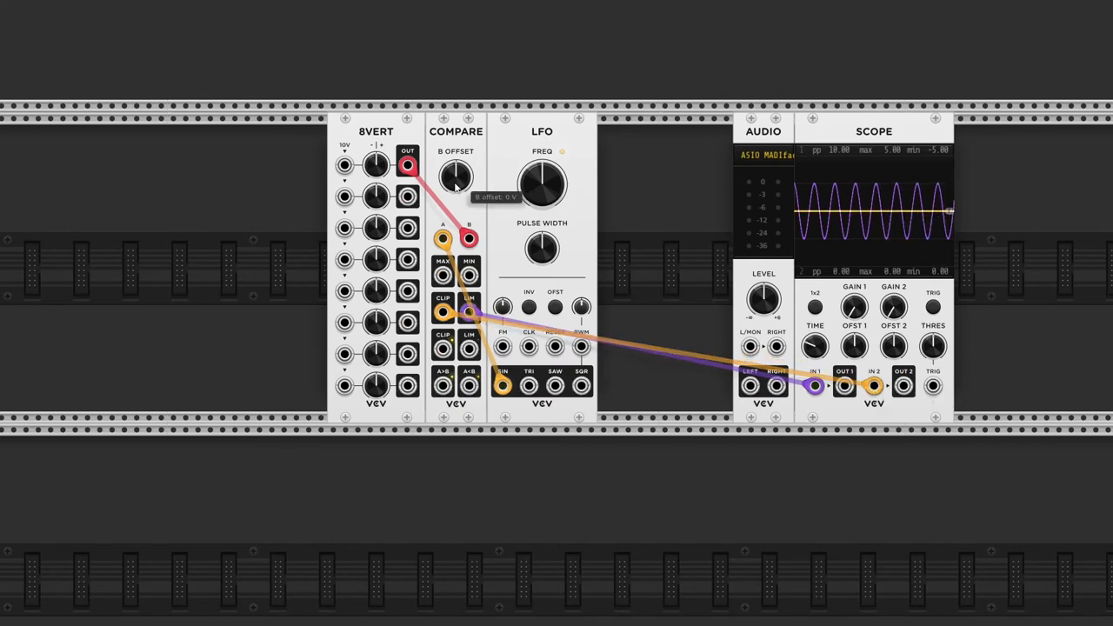
pyautogui.moveTo(455, 176); pyautogui.dragTo(455, 161)
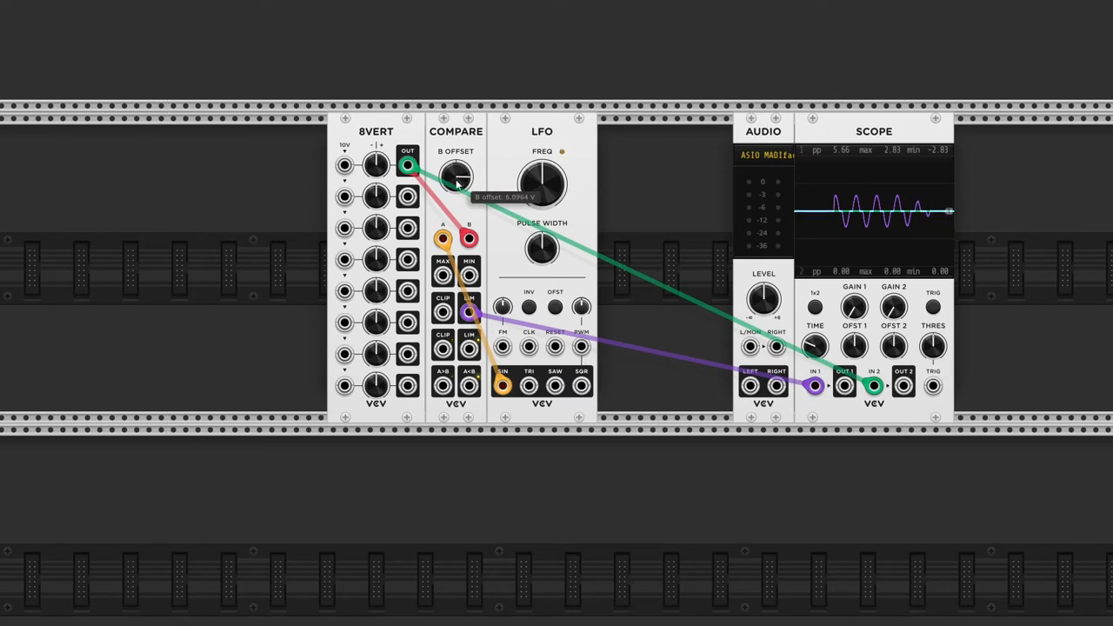
pyautogui.moveTo(456, 174); pyautogui.dragTo(456, 200)
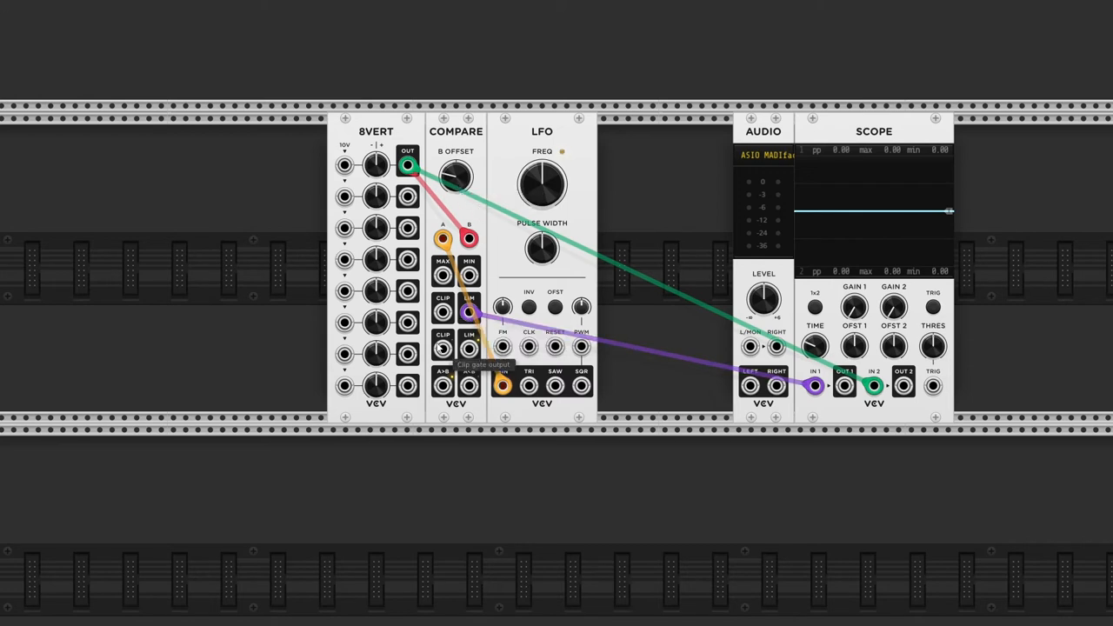
pyautogui.moveTo(469, 352)
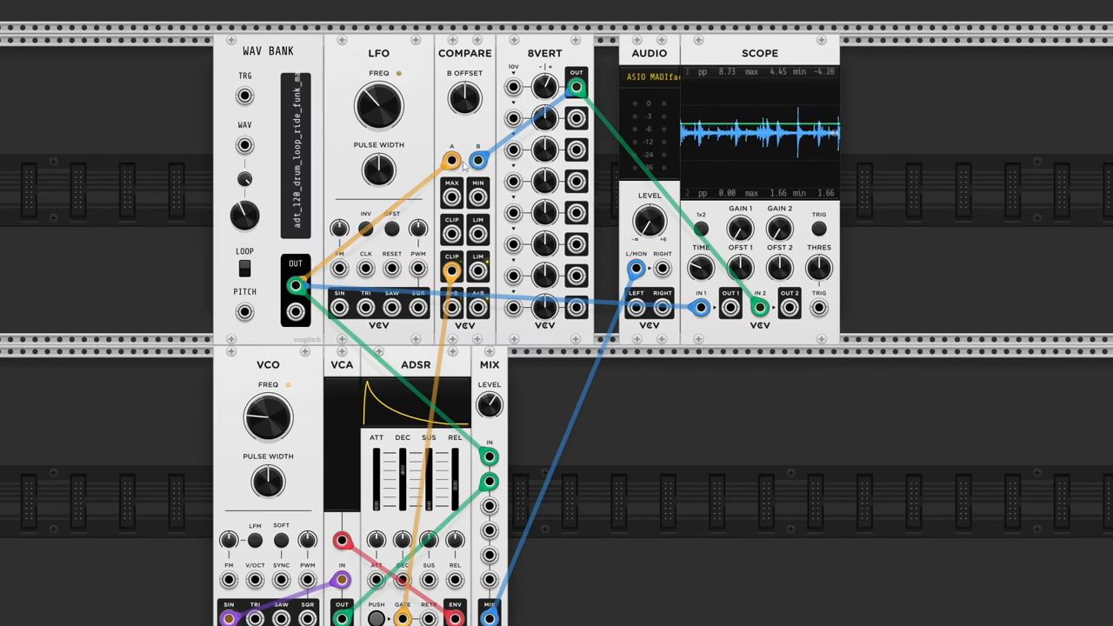
pyautogui.moveTo(443, 107)
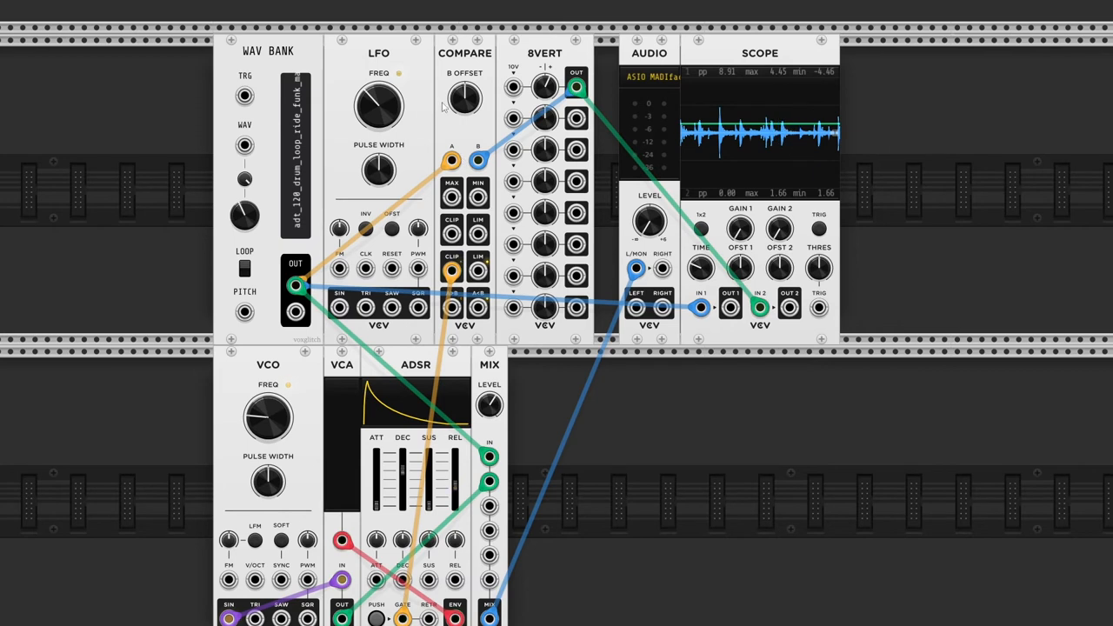
pyautogui.moveTo(545, 85)
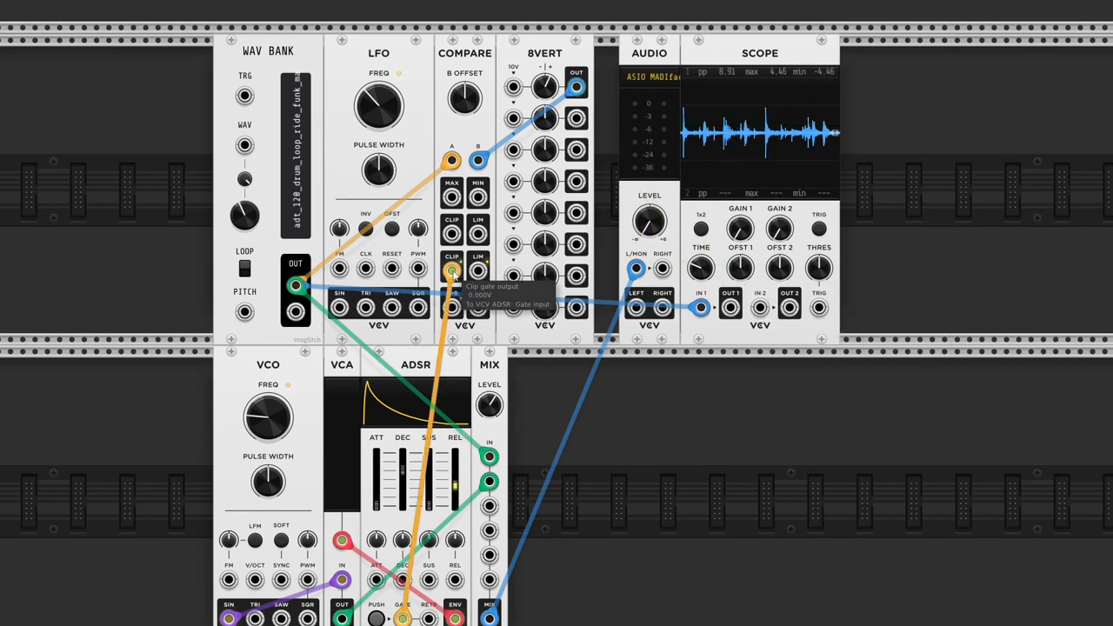
# Scope the Compare clip gate on IN 2 and lower the VCO pitch to about 97 Hz.
pyautogui.moveTo(452, 273); pyautogui.dragTo(759, 306)
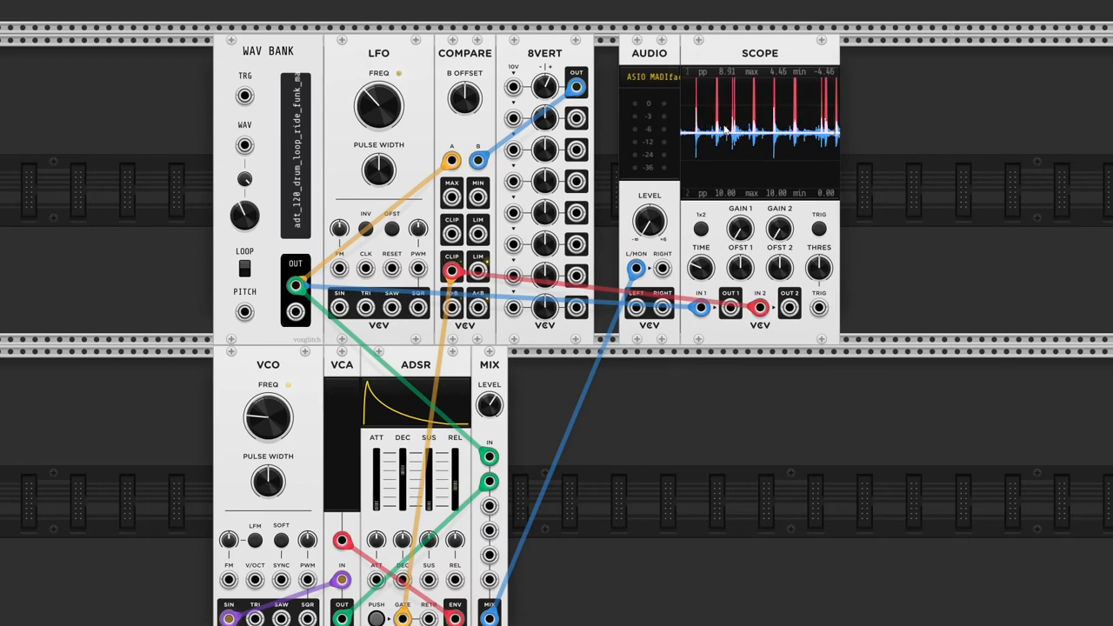
pyautogui.moveTo(591, 437)
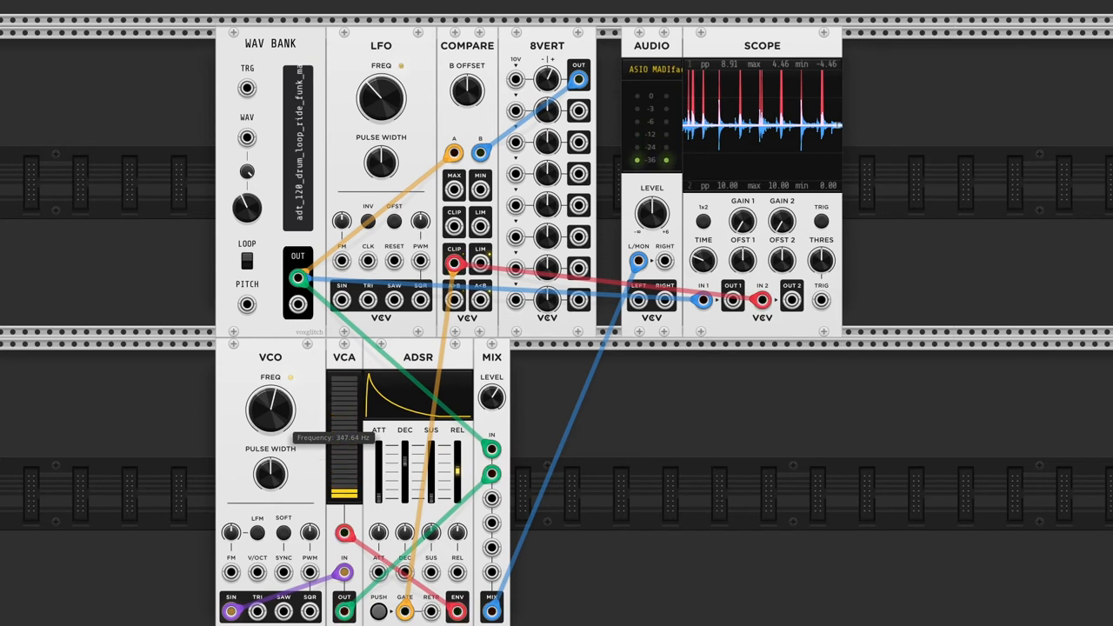
pyautogui.moveTo(269, 409); pyautogui.dragTo(265, 413)
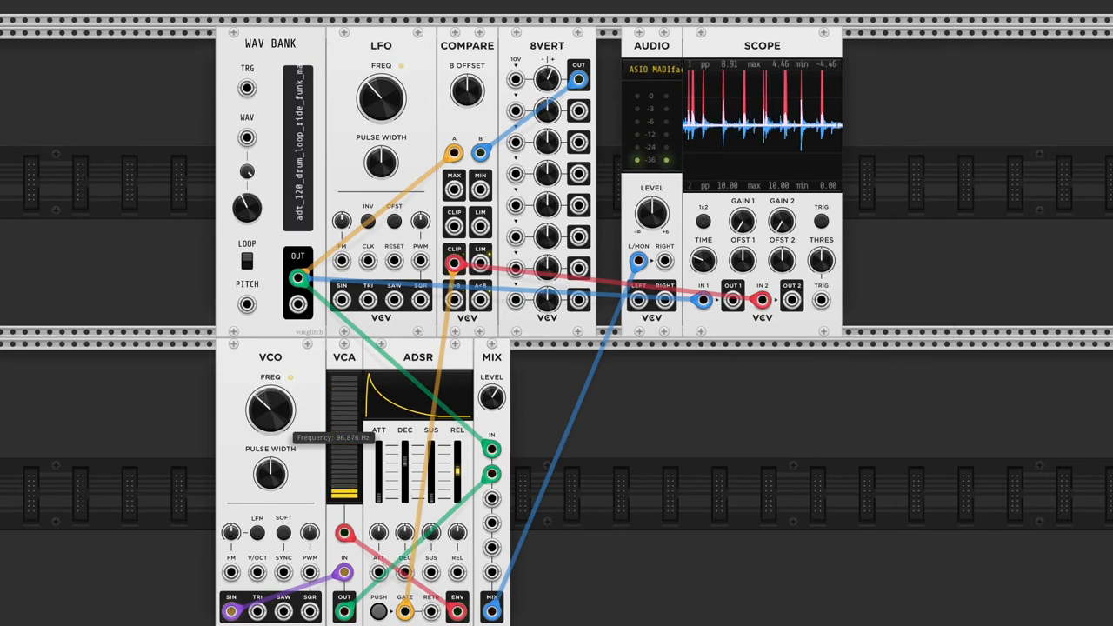
pyautogui.moveTo(269, 408); pyautogui.dragTo(265, 418)
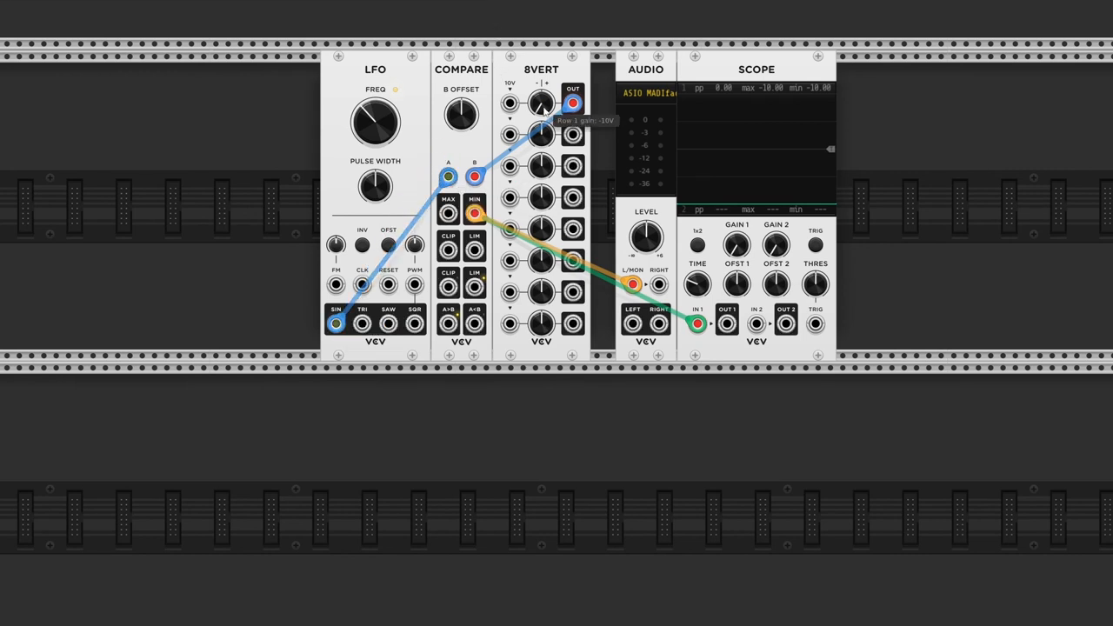
# Turn the 8VERT row 1 gain up from -10 V while watching the MIN output.
pyautogui.moveTo(541, 102); pyautogui.dragTo(542, 96)
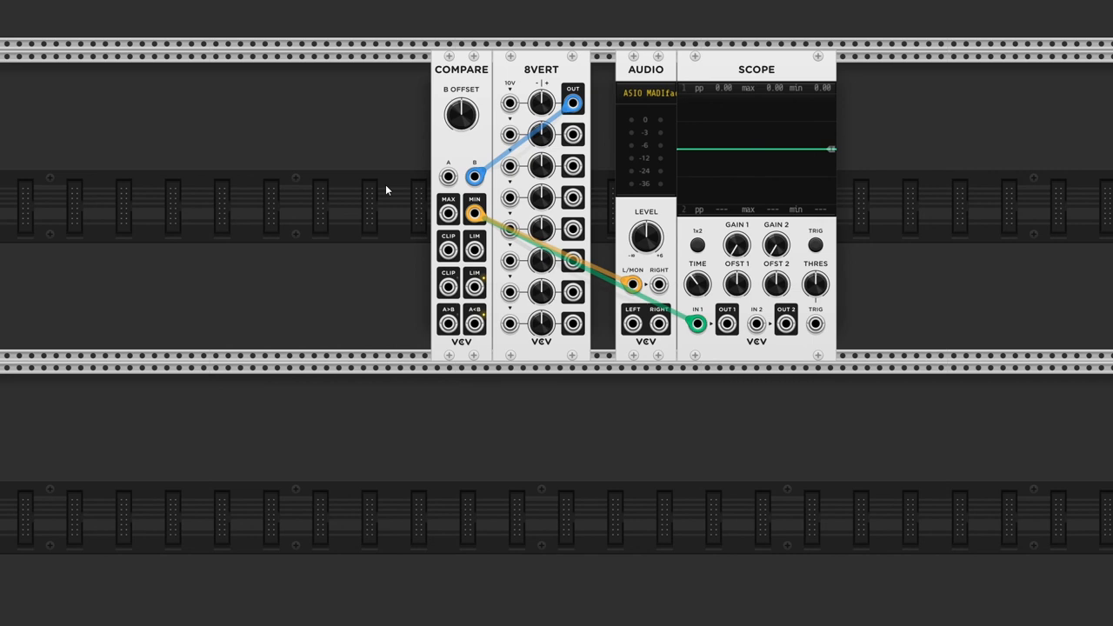
pyautogui.moveTo(370, 188)
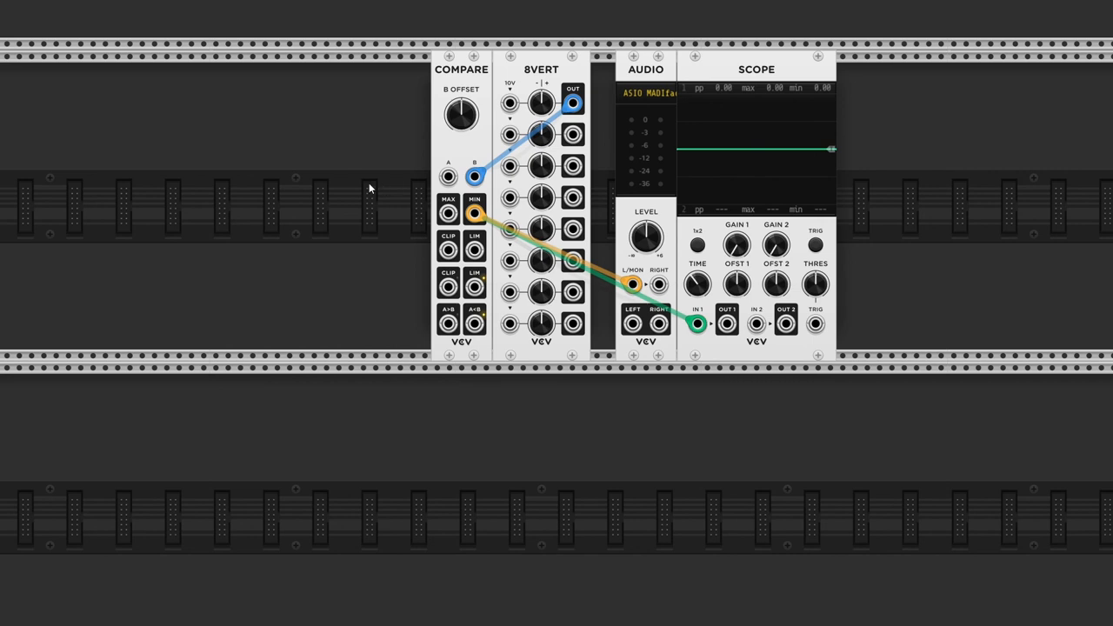